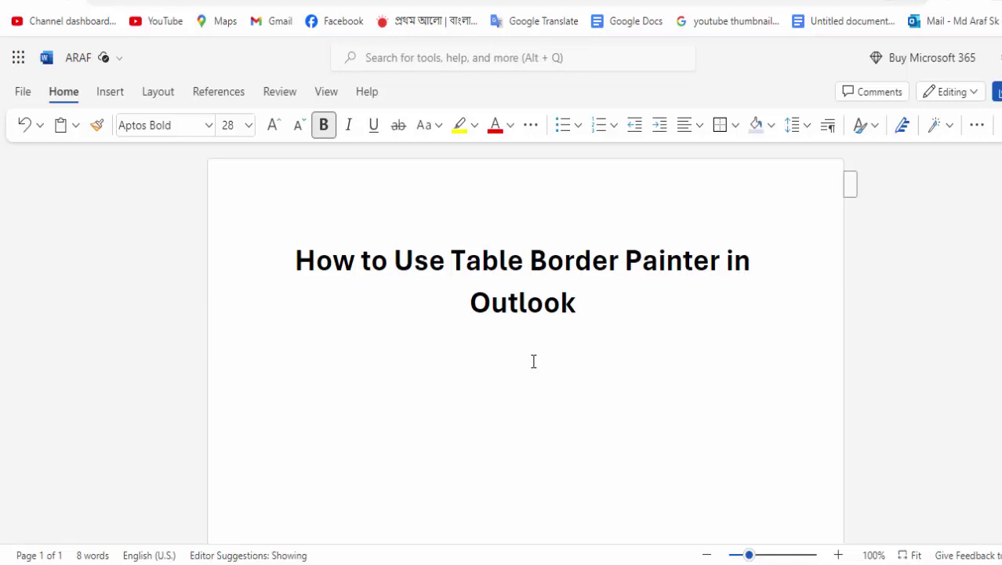
# - Position the cursor below the title and bring up the Insert > Table size grid
pyautogui.click(533, 361)
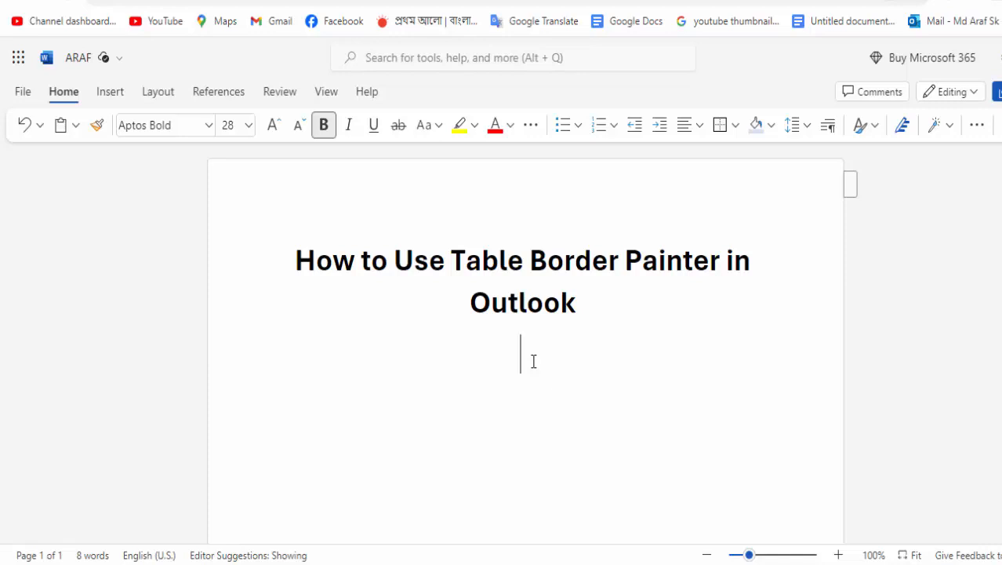
pyautogui.moveTo(535, 360)
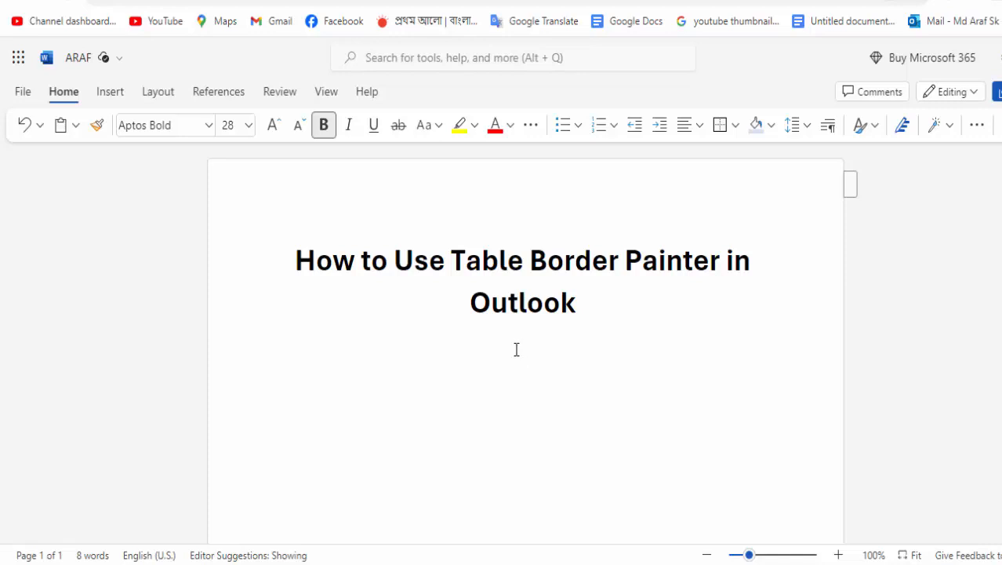
pyautogui.click(109, 91)
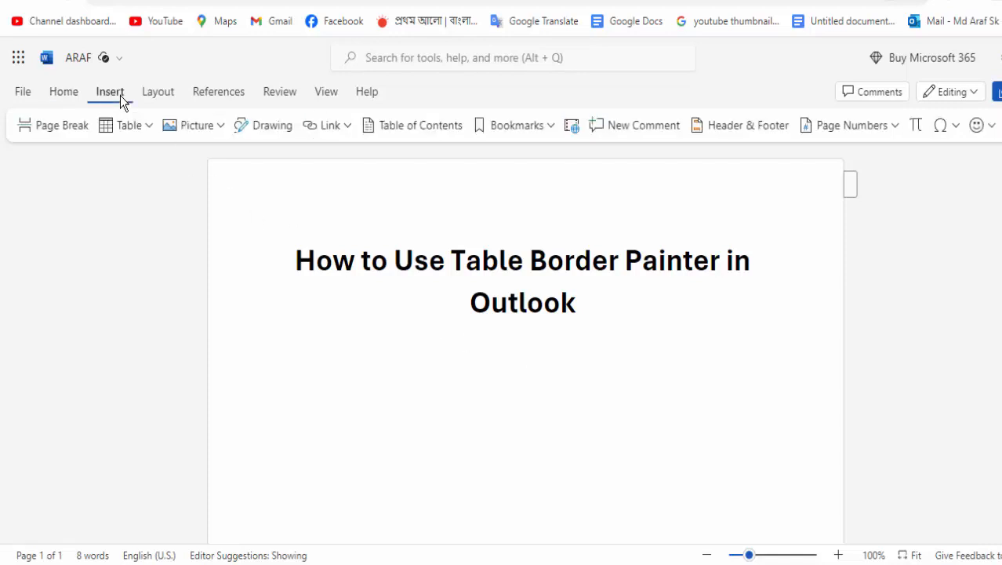
pyautogui.click(129, 125)
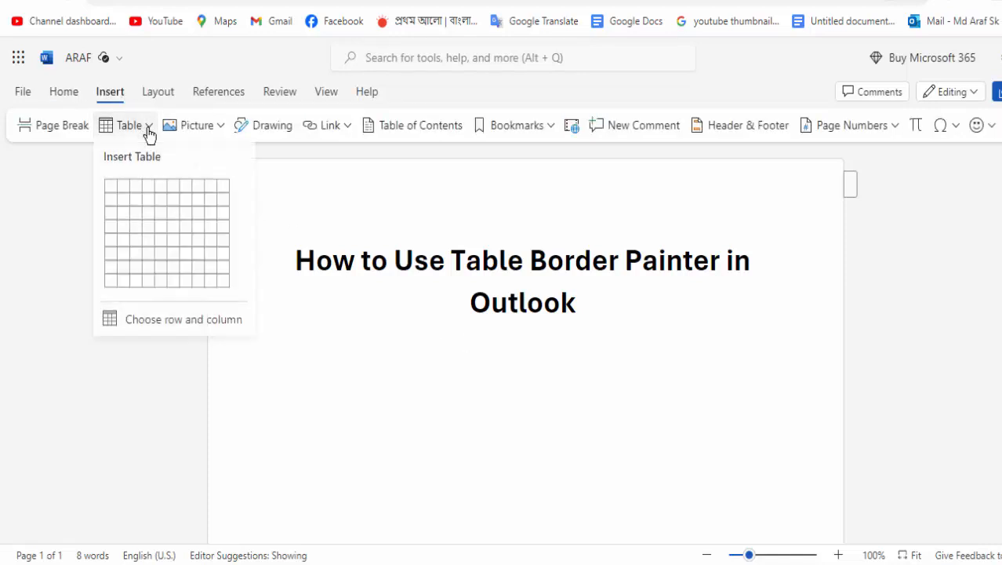
pyautogui.moveTo(182, 241)
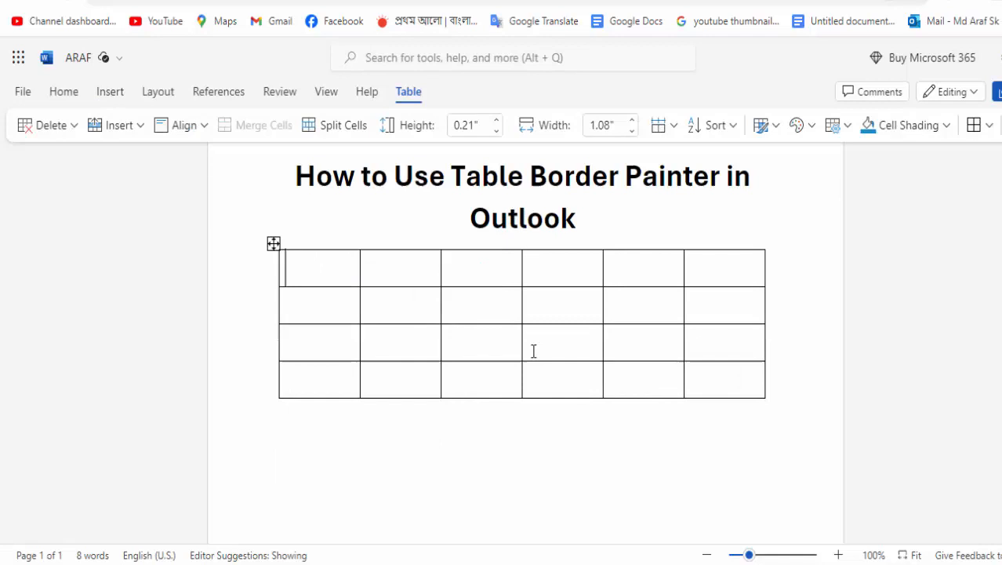
pyautogui.moveTo(530, 323)
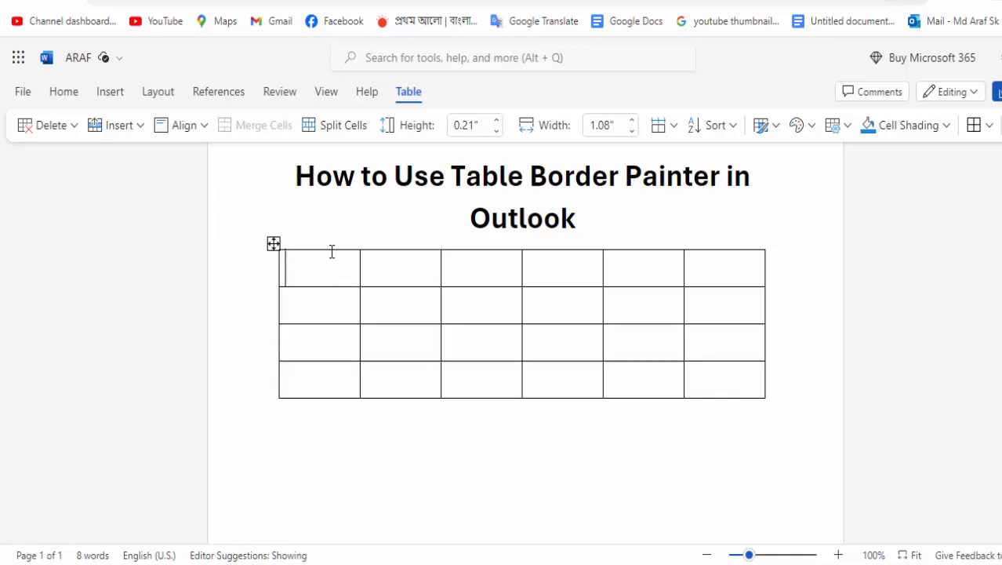
# - Insert the 6×4 table, then choose red as the Table Borders paint color
pyautogui.click(320, 268)
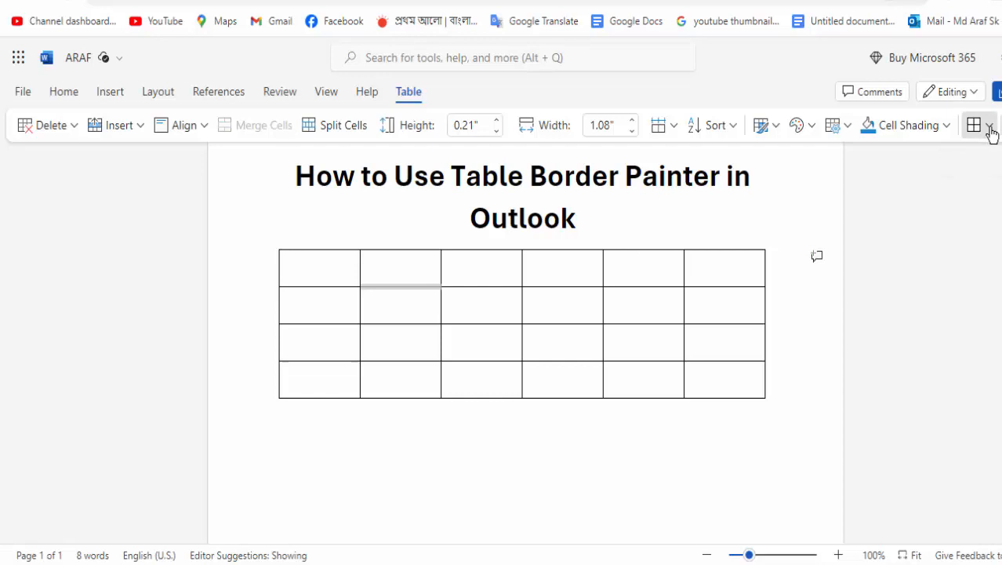
pyautogui.click(982, 125)
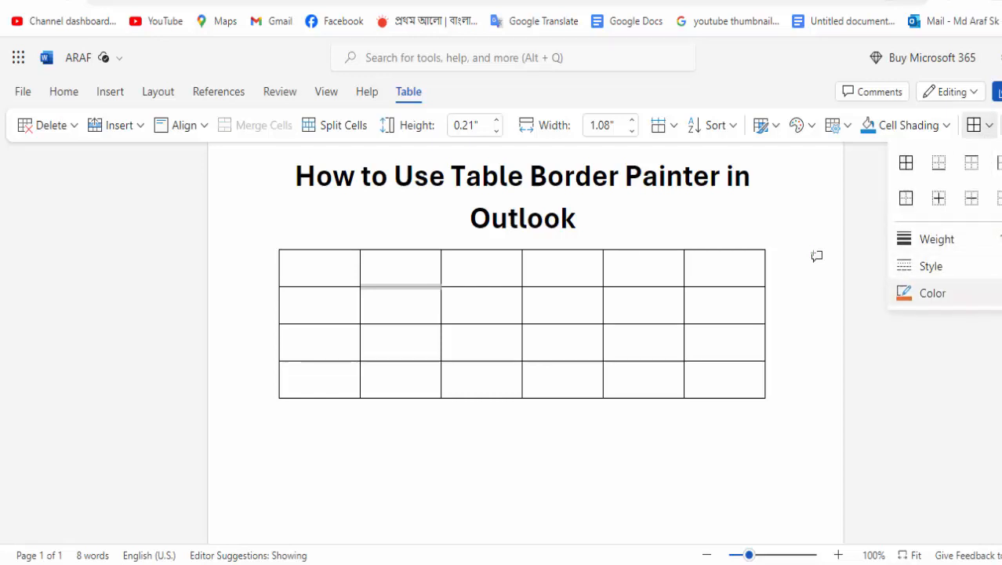
pyautogui.click(932, 293)
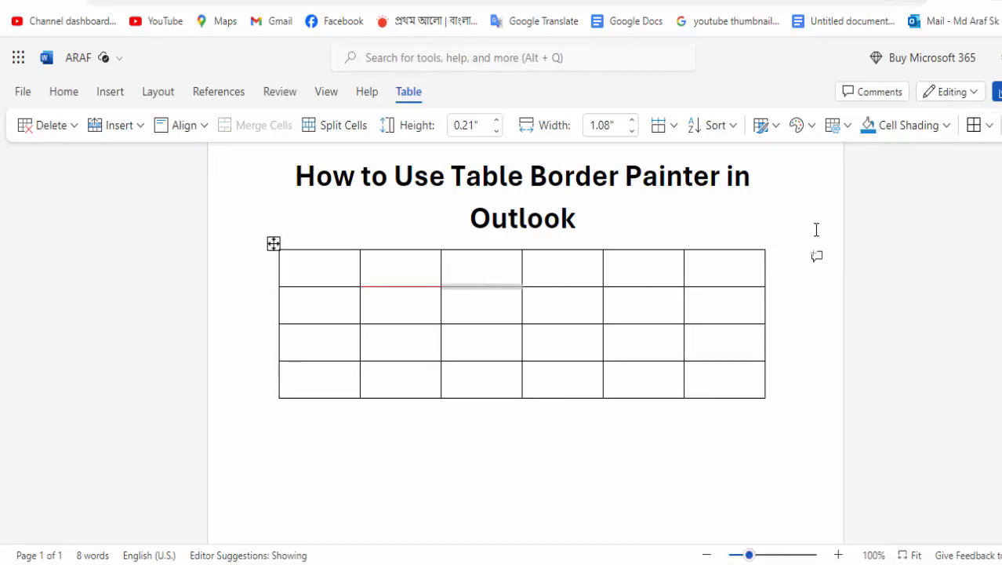
# - Reopen Table Borders to paint more top-row cell borders red
pyautogui.click(975, 126)
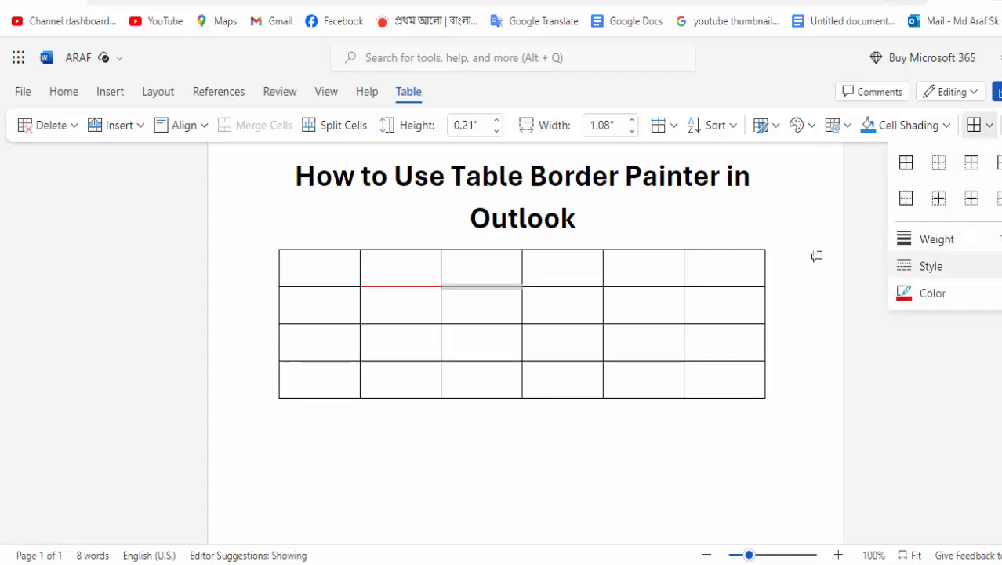
pyautogui.moveTo(941, 303)
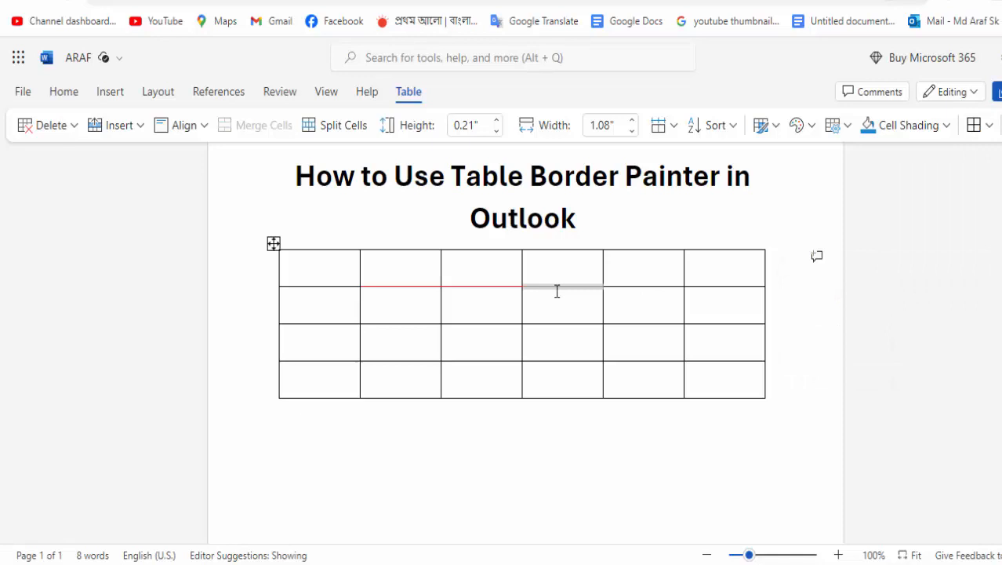
pyautogui.moveTo(521, 265)
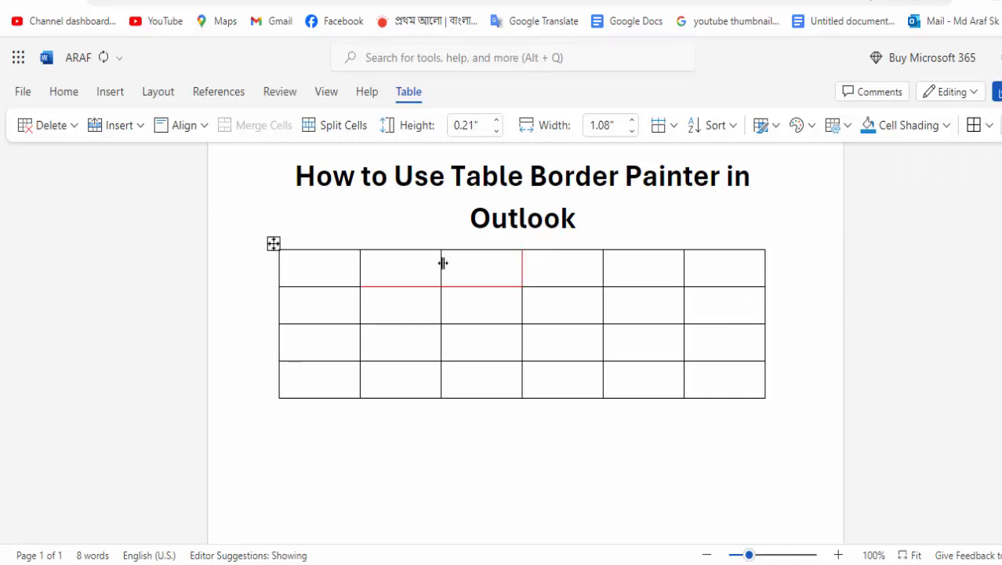
pyautogui.moveTo(987, 126)
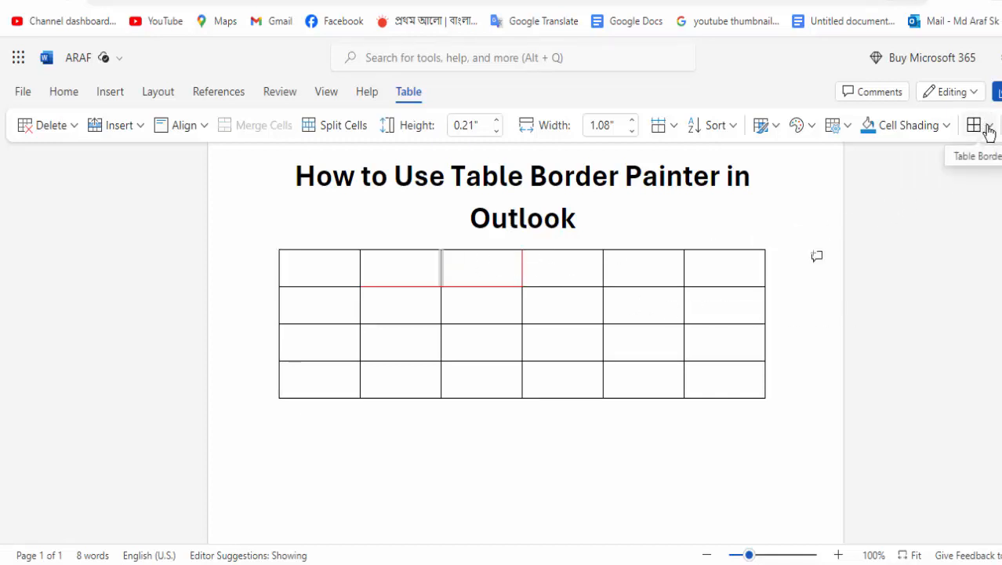